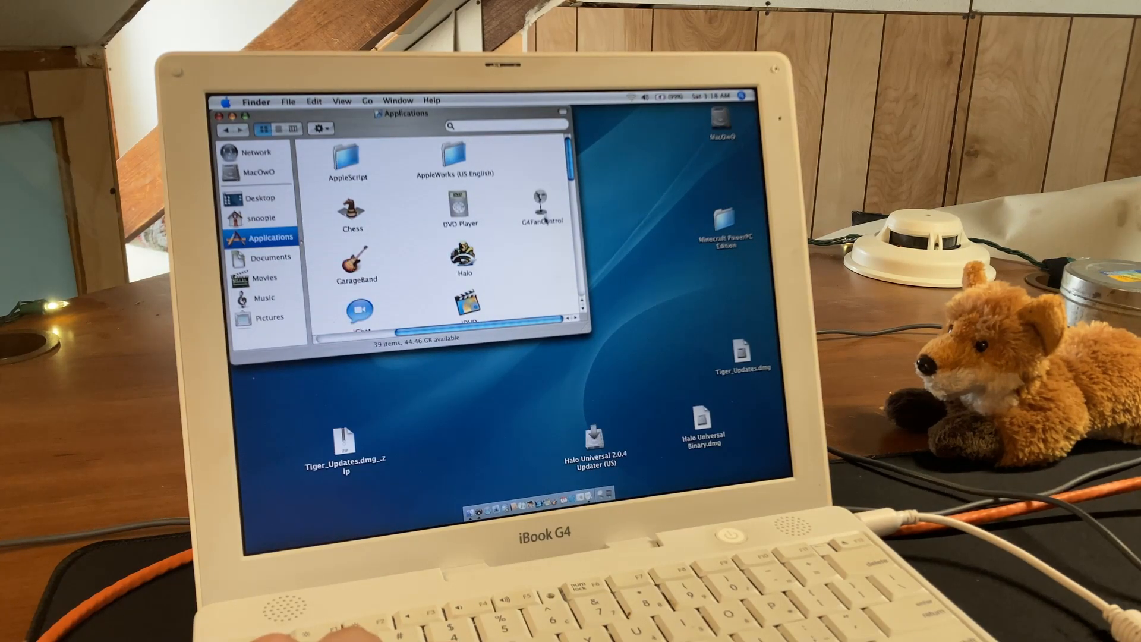
Step: Launch G4FanControl from Applications to view sensor temperatures and the 56°/76°/85° thresholds
click(545, 207)
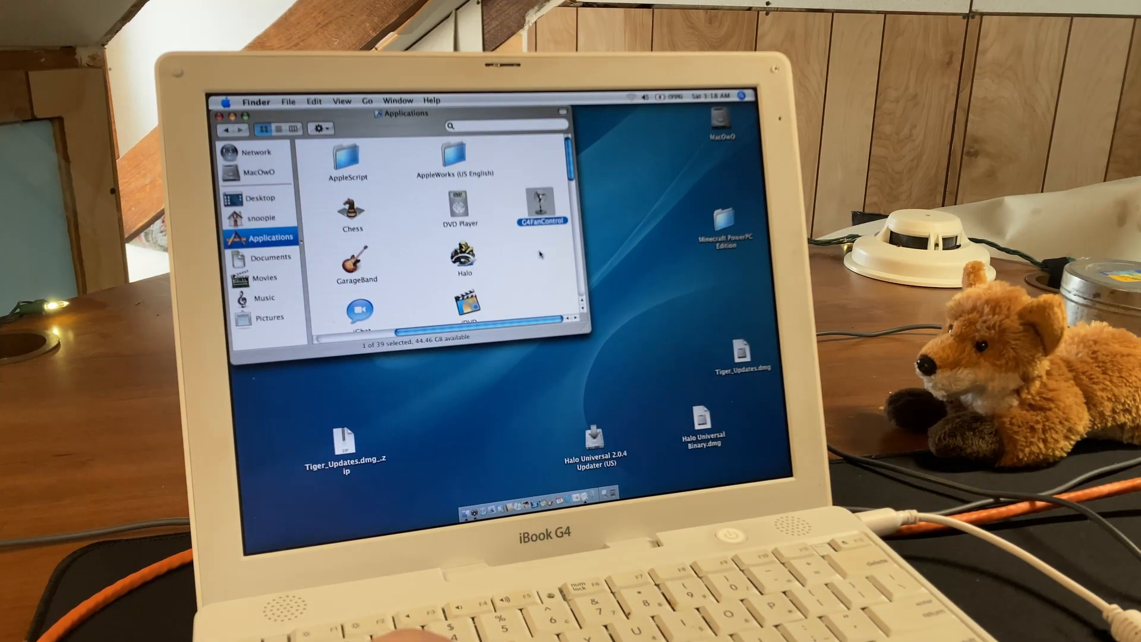
double_click(539, 211)
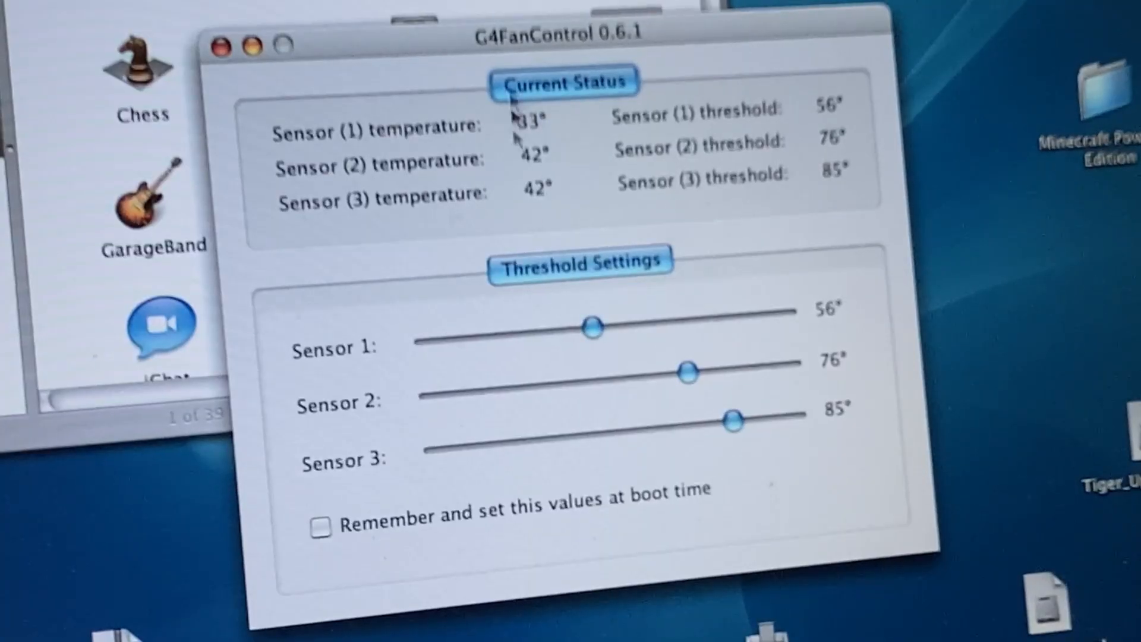
mouse_move(589, 166)
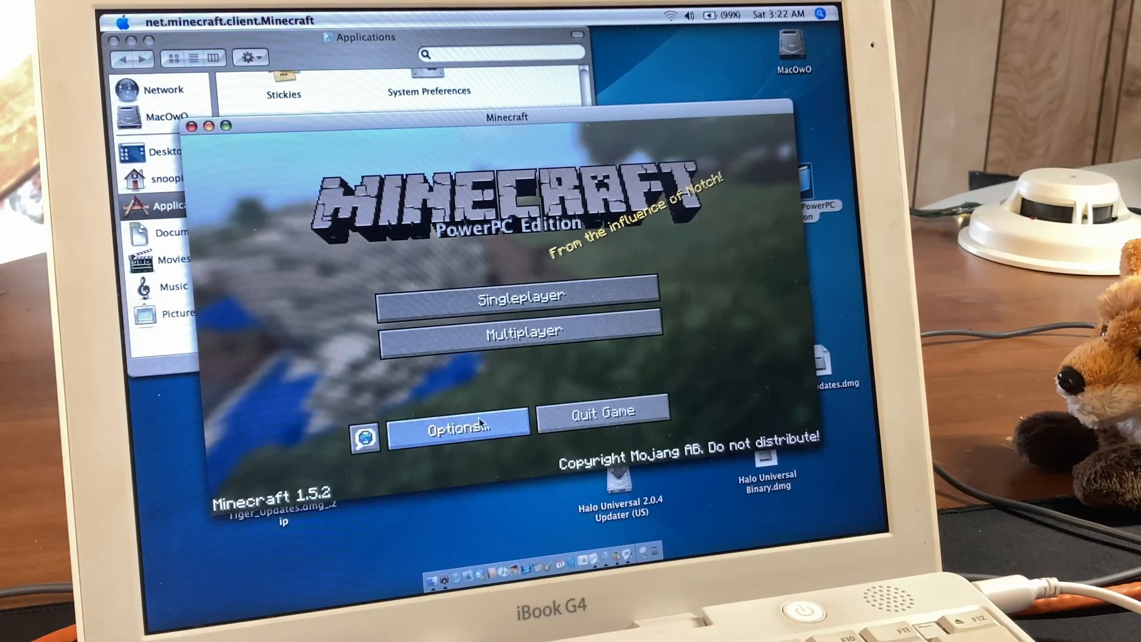
Step: View the Video Settings showing Graphics Fast, Render Distance Tiny and 60 FPS performance
click(457, 429)
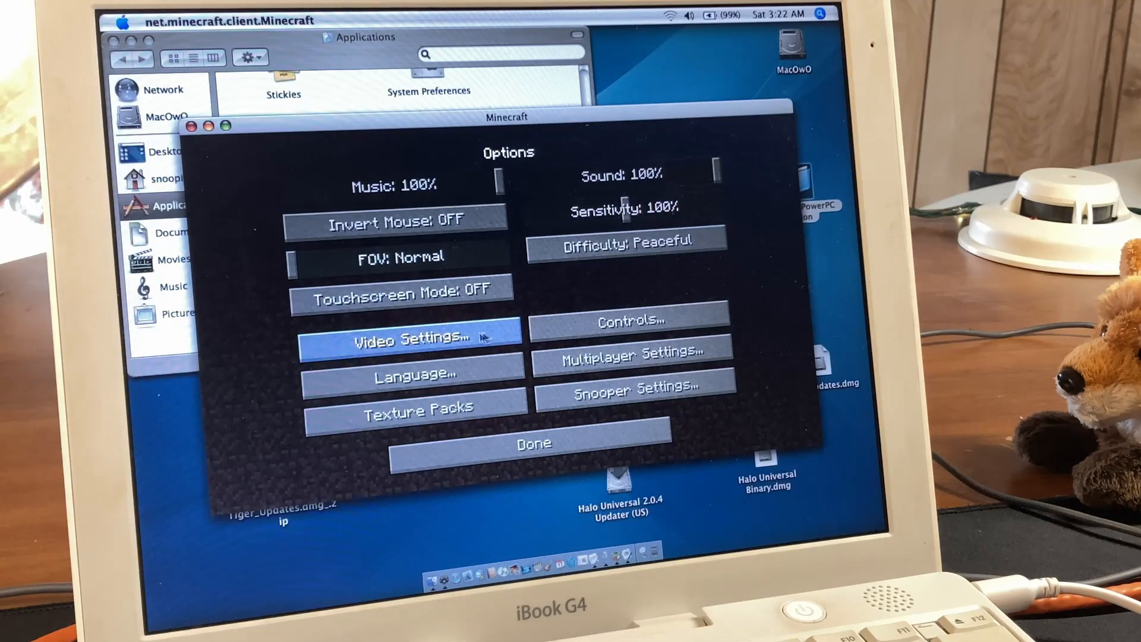
click(407, 338)
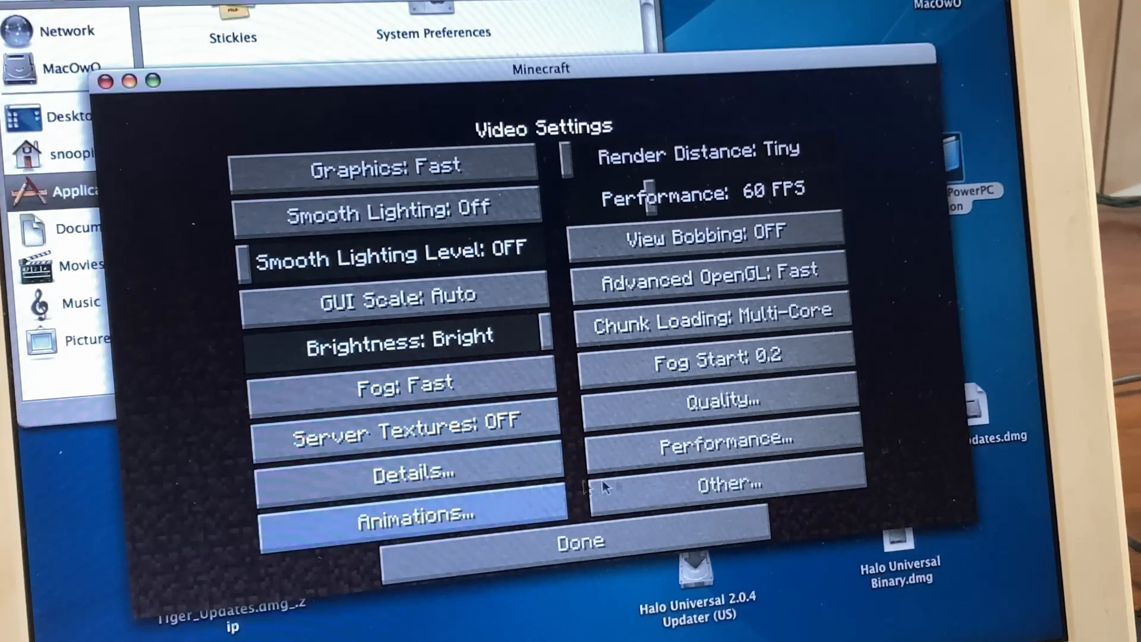
mouse_move(720, 400)
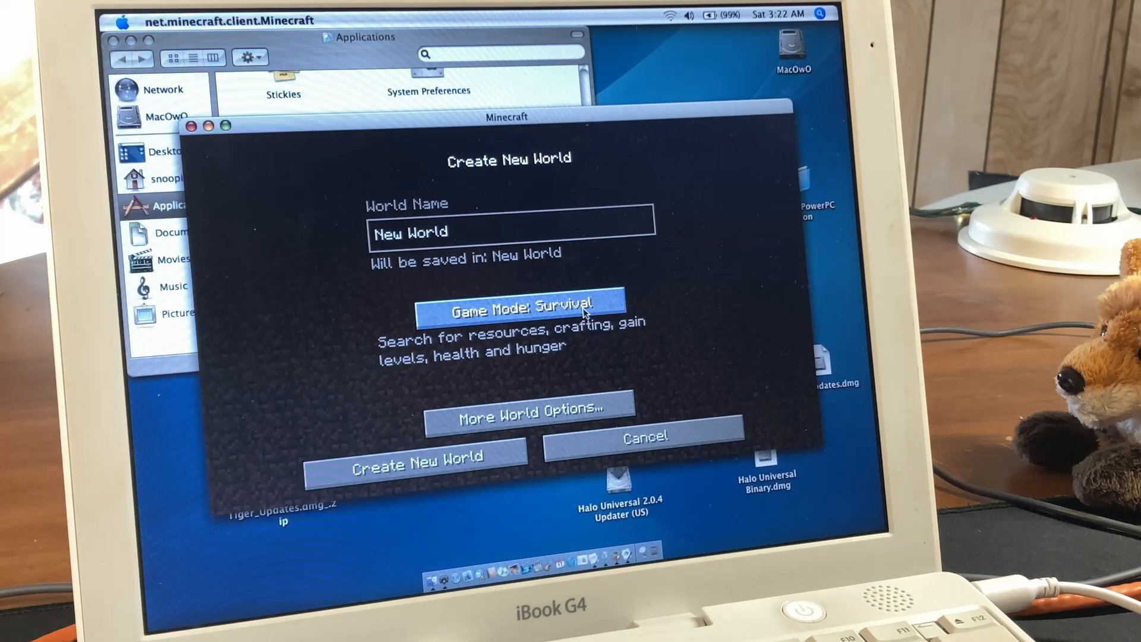
Step: Set the game mode to Hardcore and create the new world, spawning among forest trees
click(519, 306)
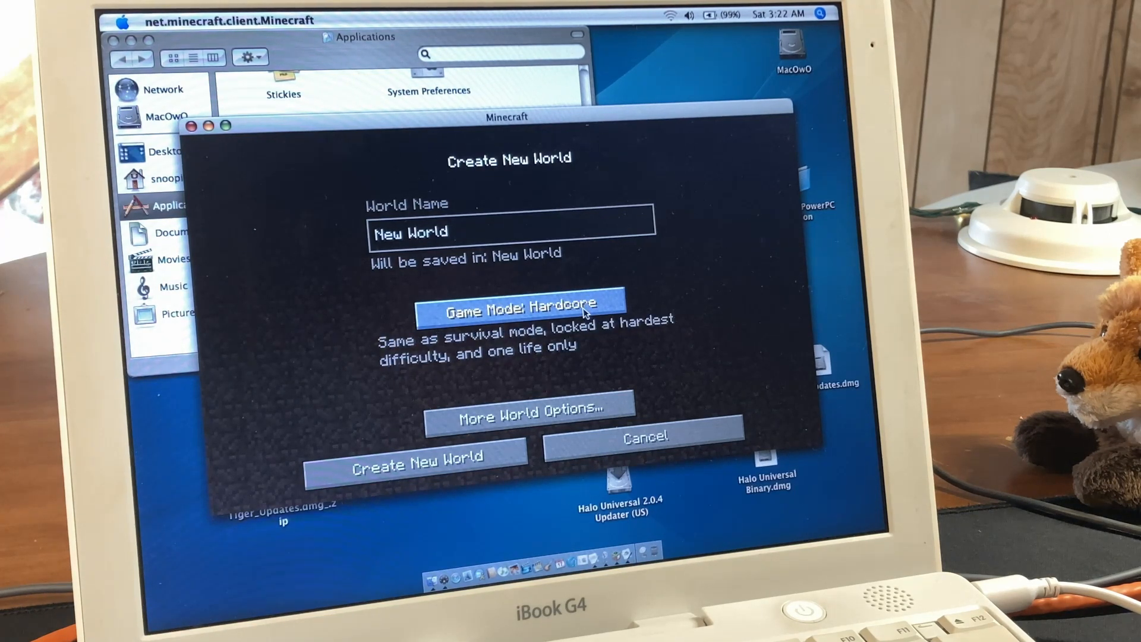
click(523, 306)
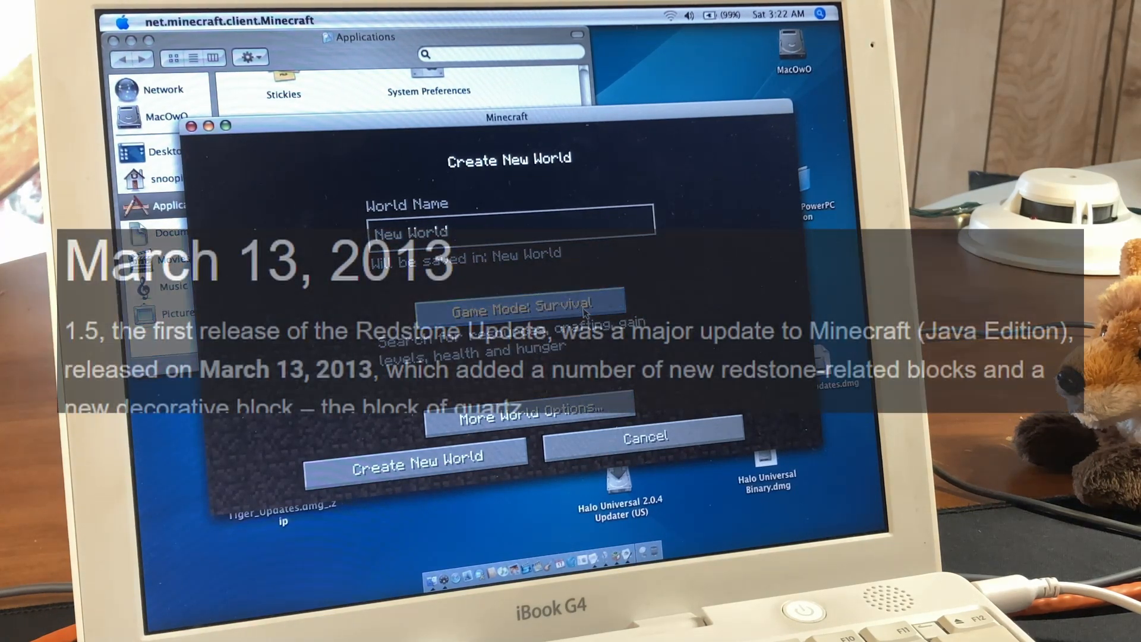
click(416, 461)
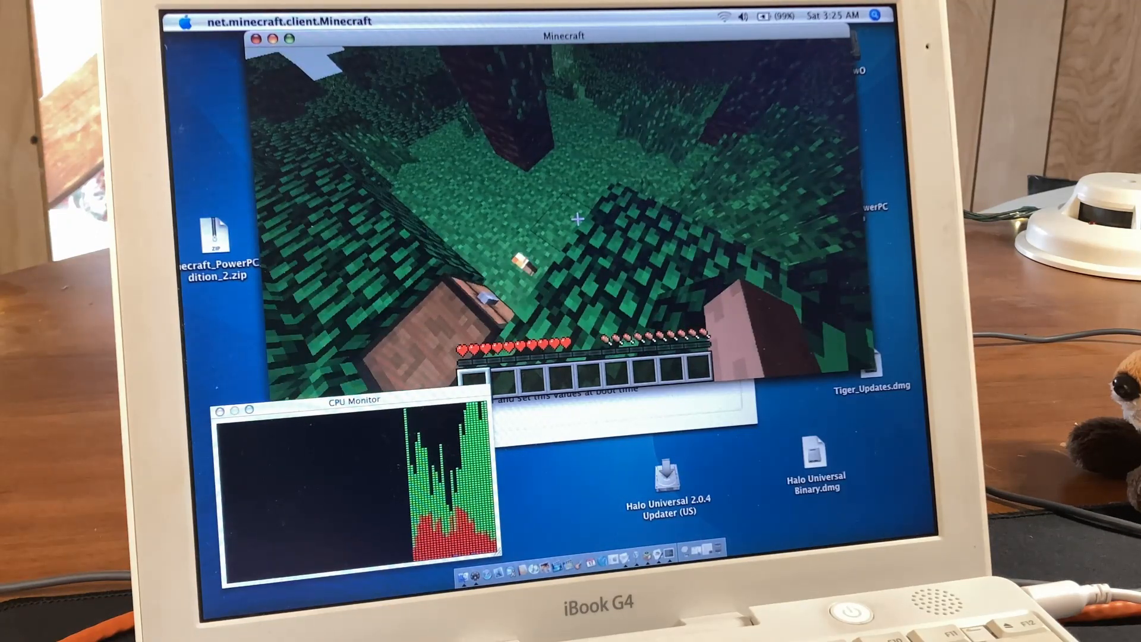
mouse_move(576, 219)
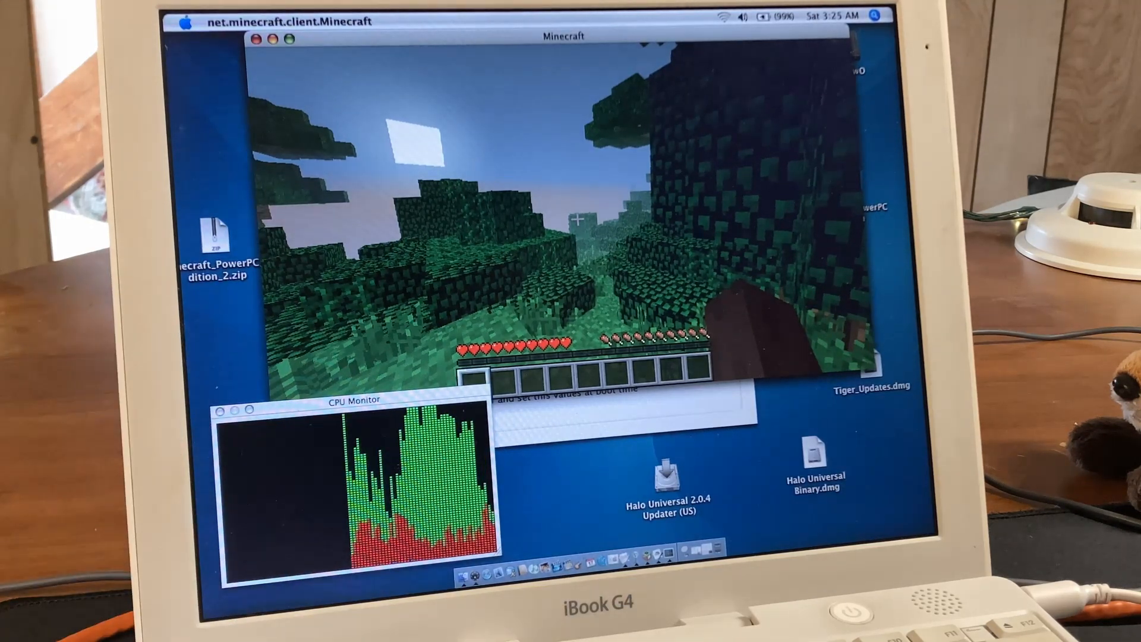
Step: Show the F3 debug overlay while playing until the Disconnected by Server "[Kicked] Okay" screen appears
key(F3)
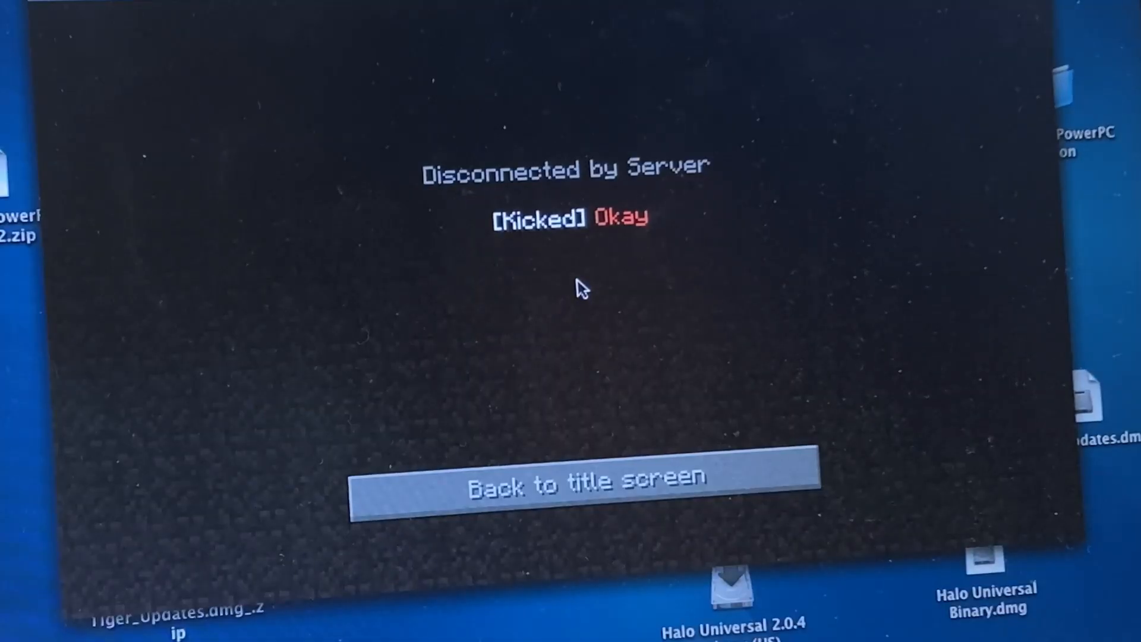
Step: Return from the disconnect screen through the multiplayer list and quit Minecraft to the desktop
click(583, 484)
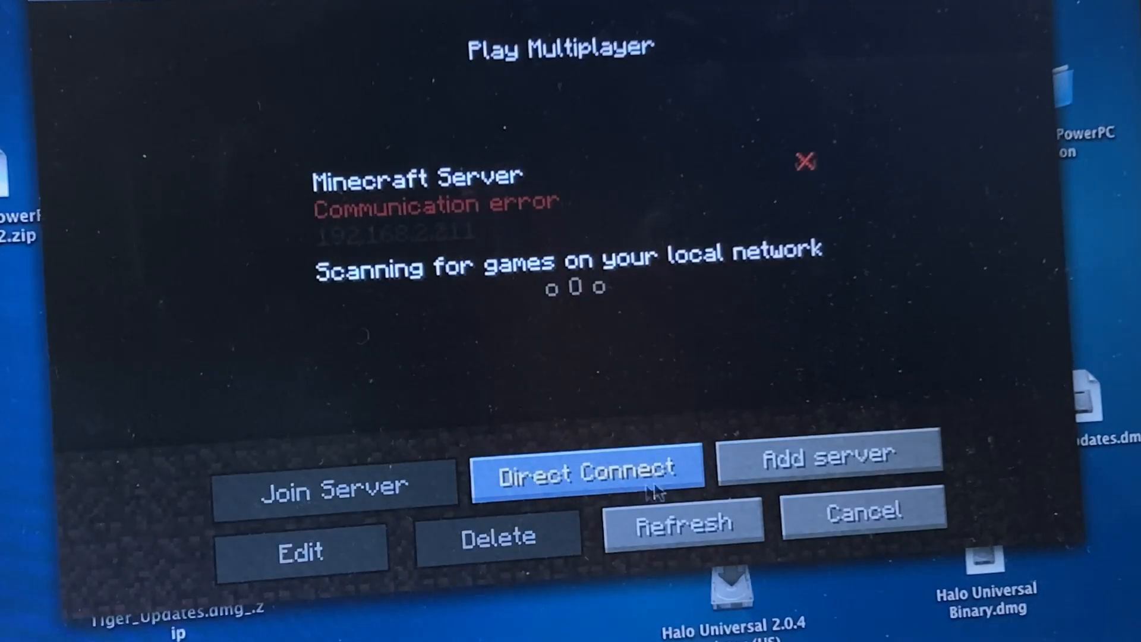
click(863, 510)
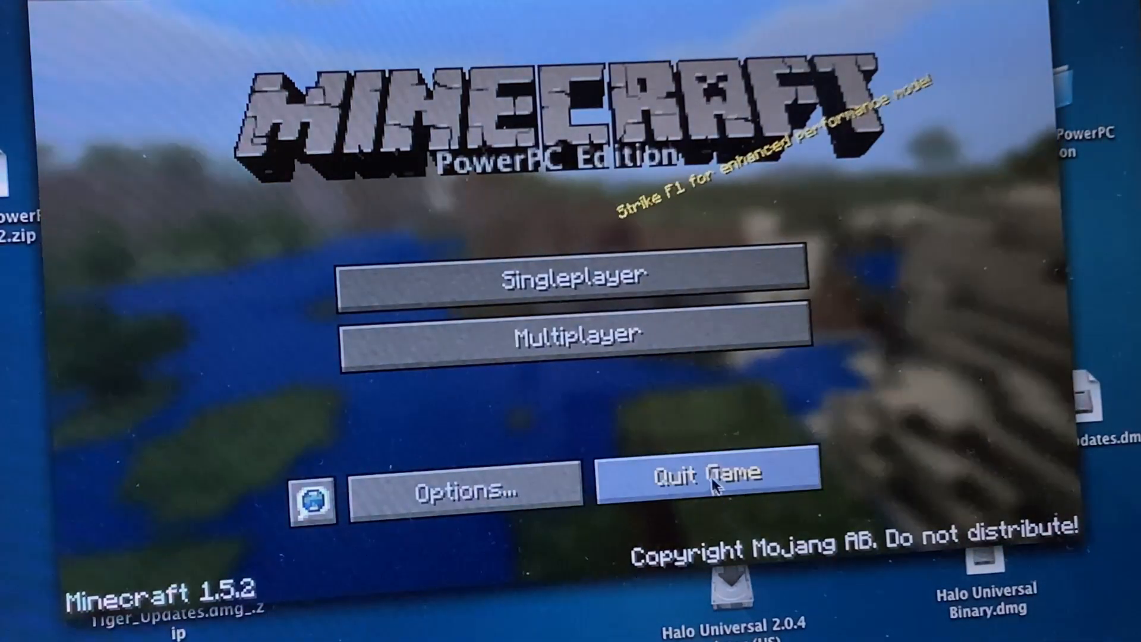
click(705, 472)
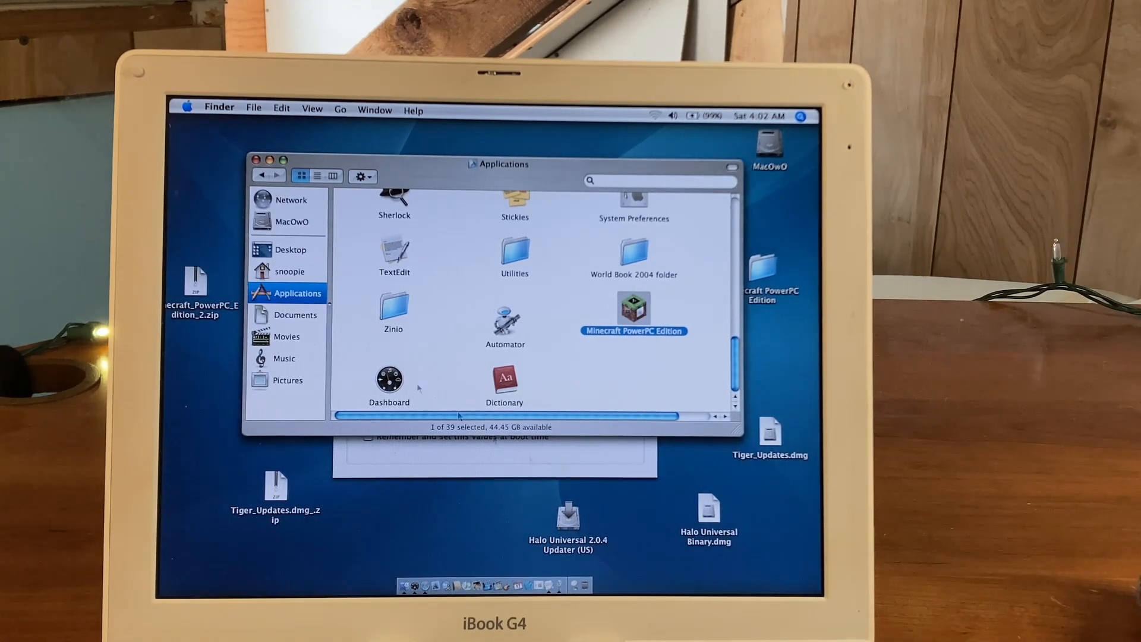
Step: Shut down the iBook from the Apple menu, boot back up, and close the Applications window
click(187, 108)
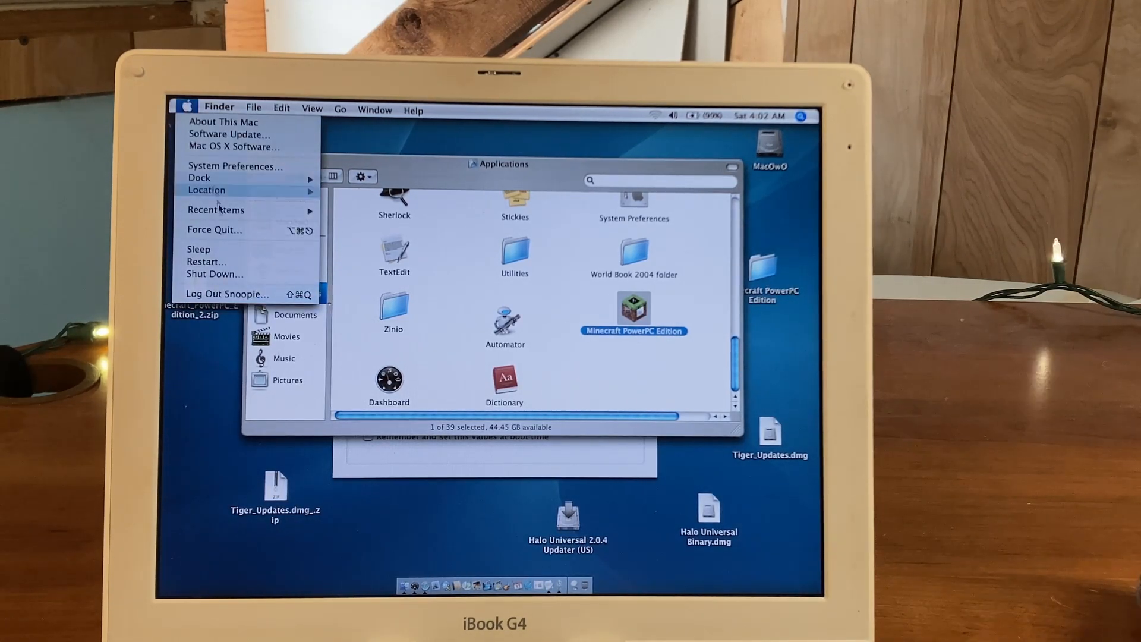
mouse_move(219, 274)
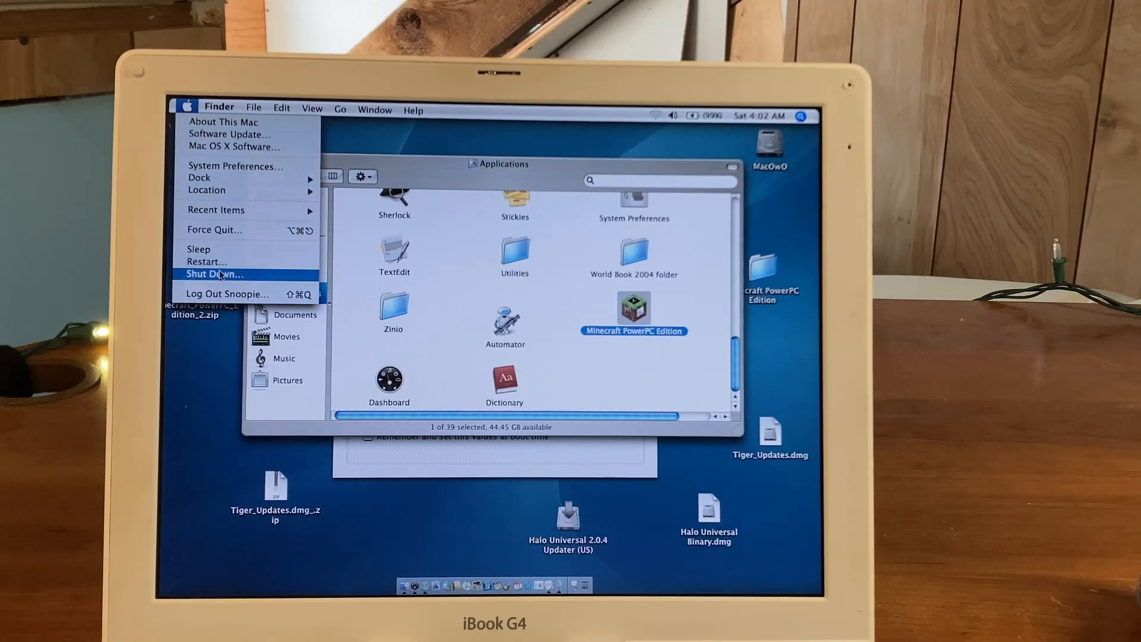
click(213, 274)
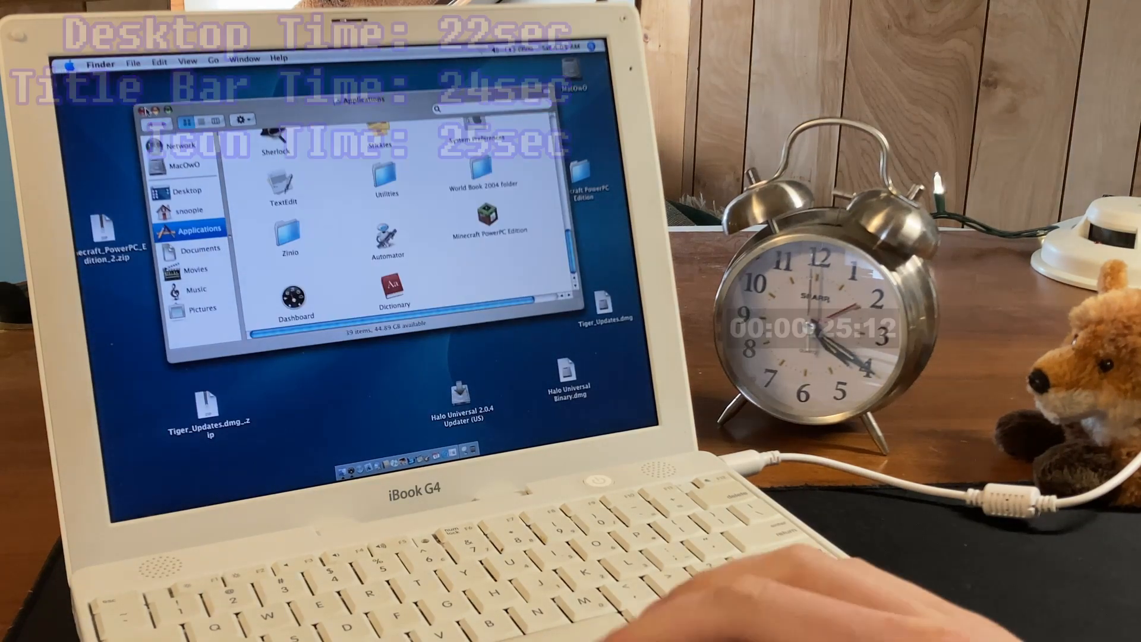
click(149, 112)
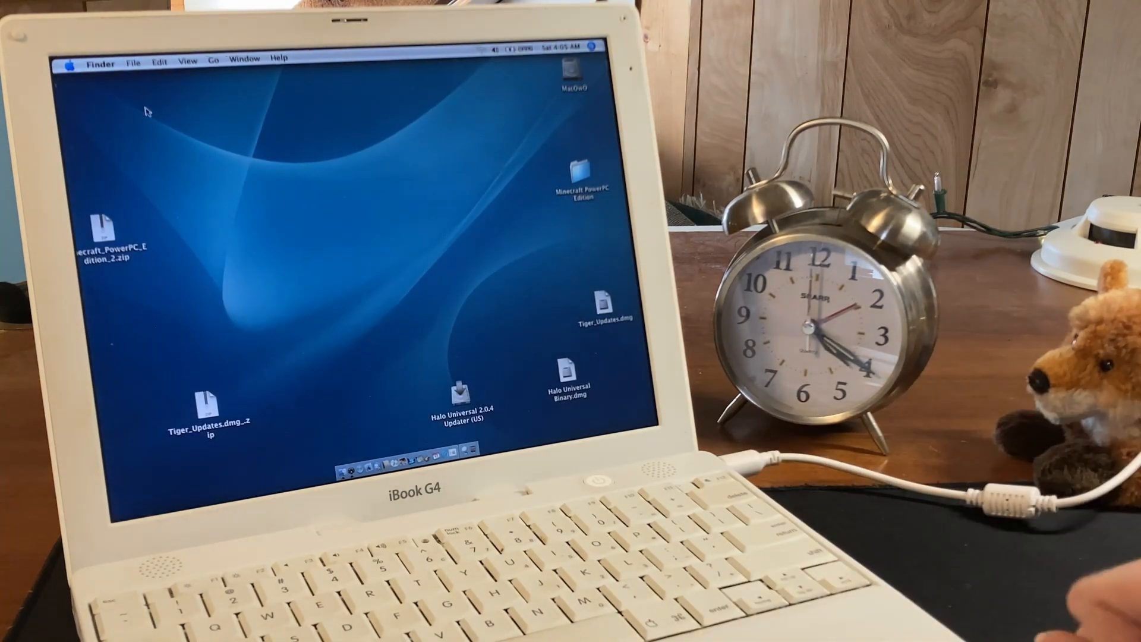